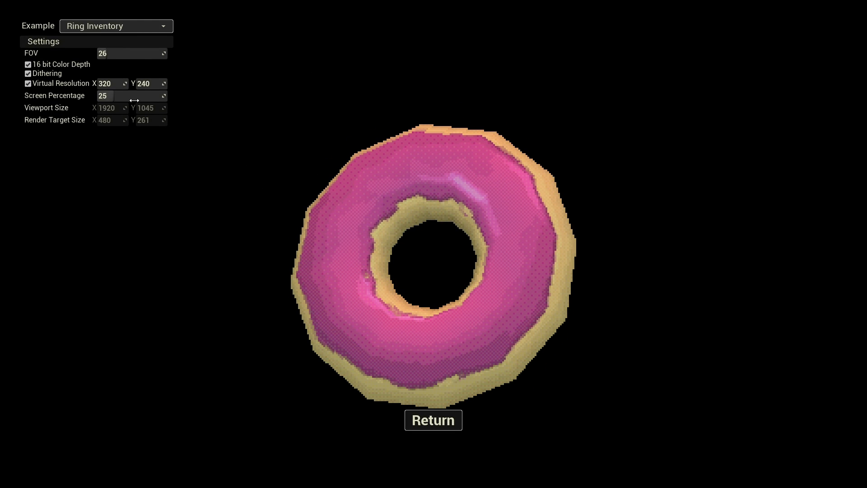
- Spin the inspected donut to view it from another angle before returning to the ring
drag(133, 101, 122, 100)
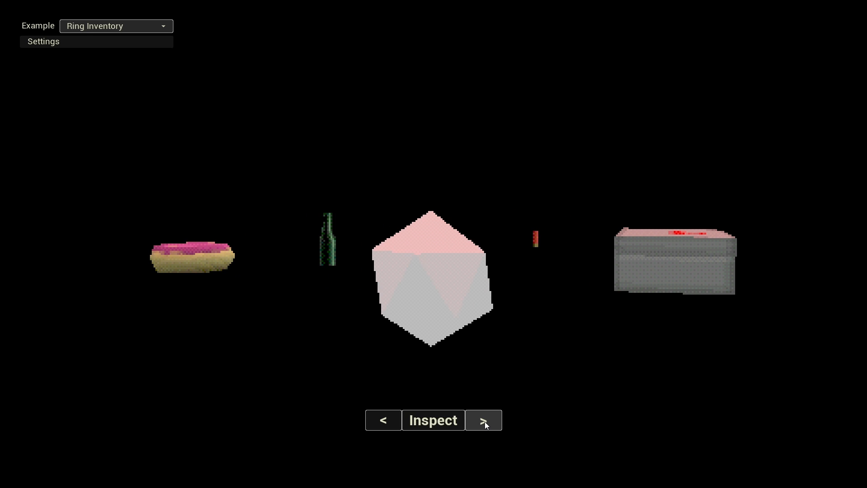
- Rotate the inventory ring to the red shell and toggle 16-bit colour depth on its render
click(44, 41)
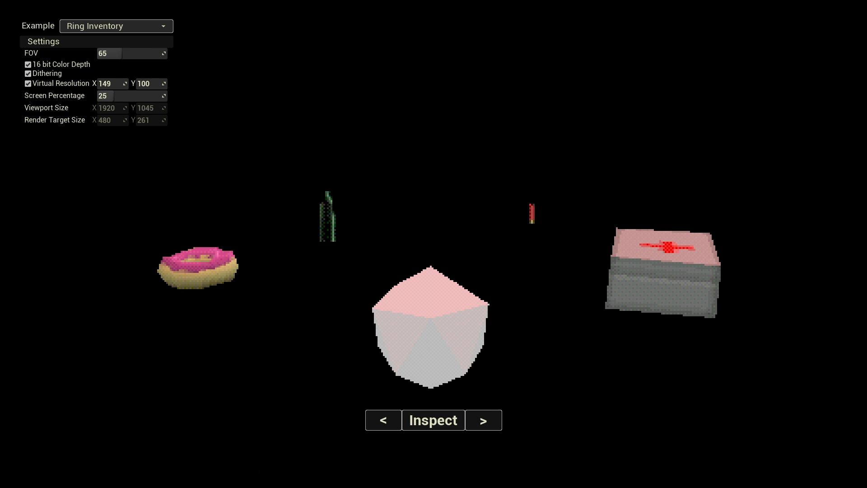
click(483, 420)
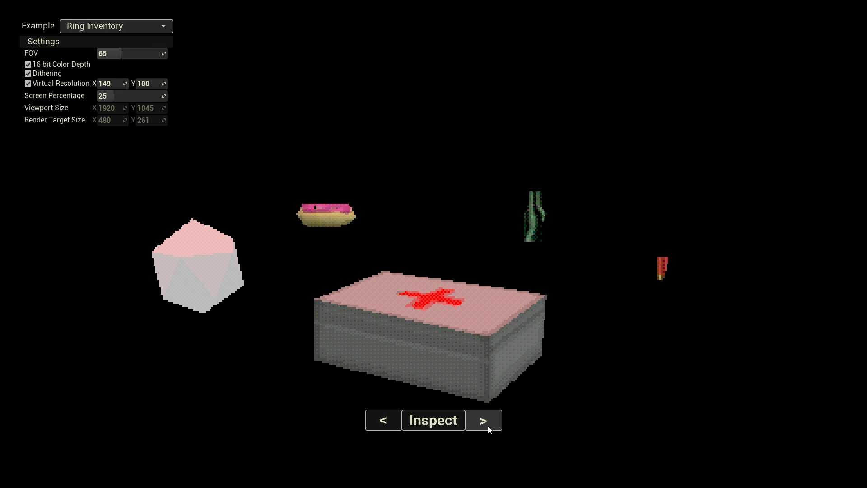
click(483, 420)
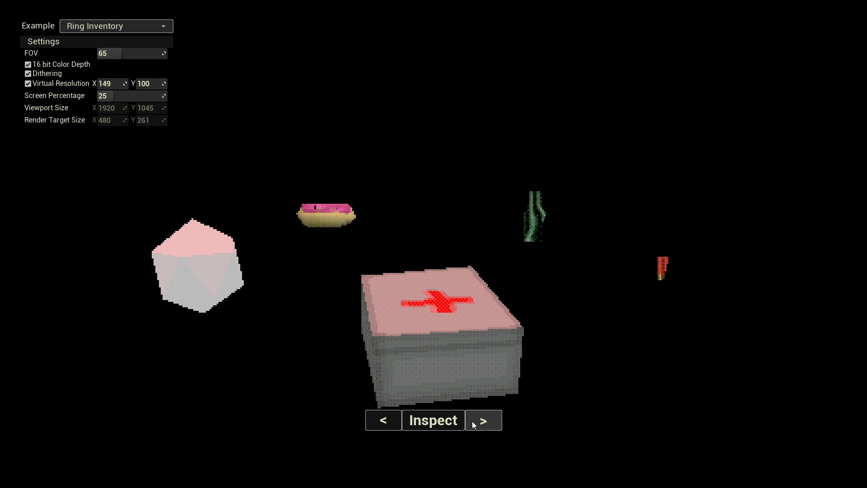
click(433, 420)
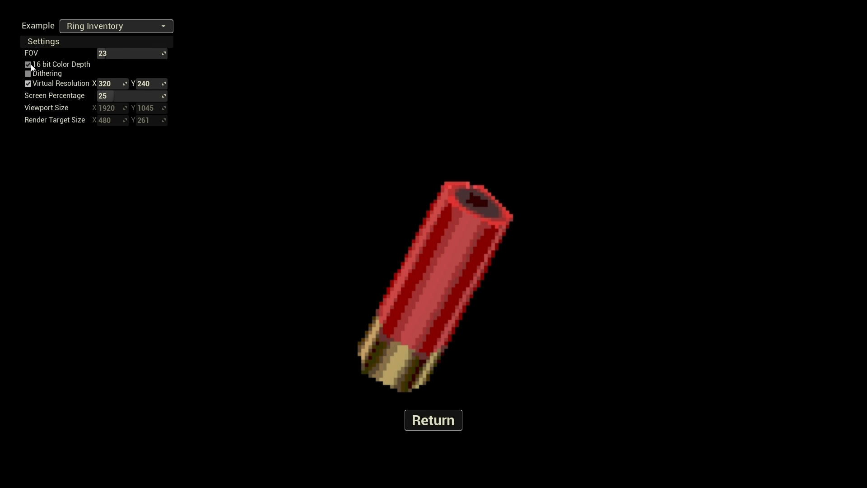
click(28, 73)
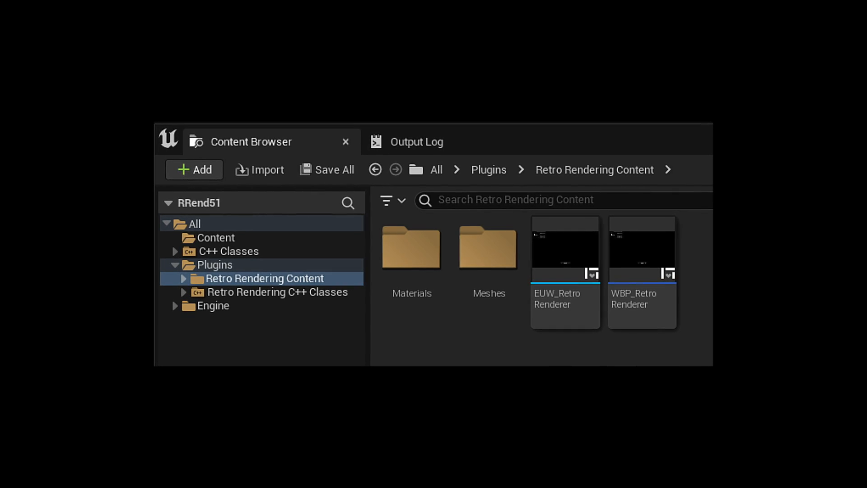
- Enter the Retro Rendering Content plugin folder with its Materials, Meshes and widget assets
double_click(642, 248)
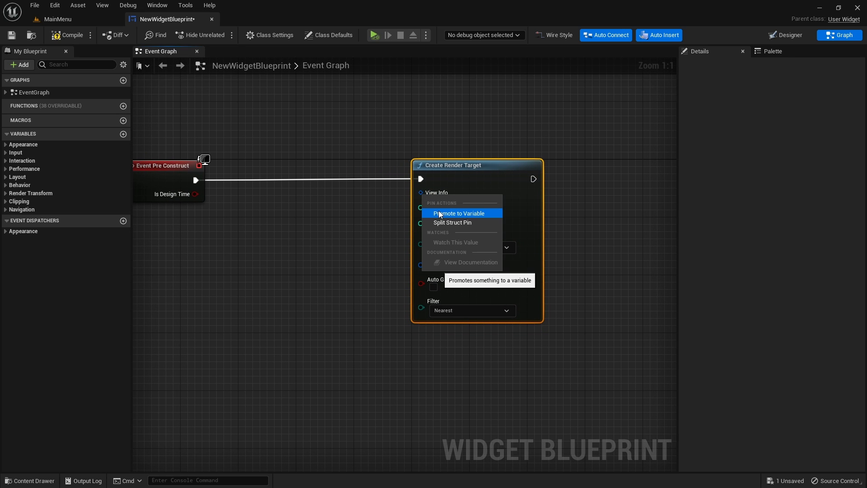
- Promote Create Render Target's View Info pin to a variable and go to the Designer layout
click(458, 214)
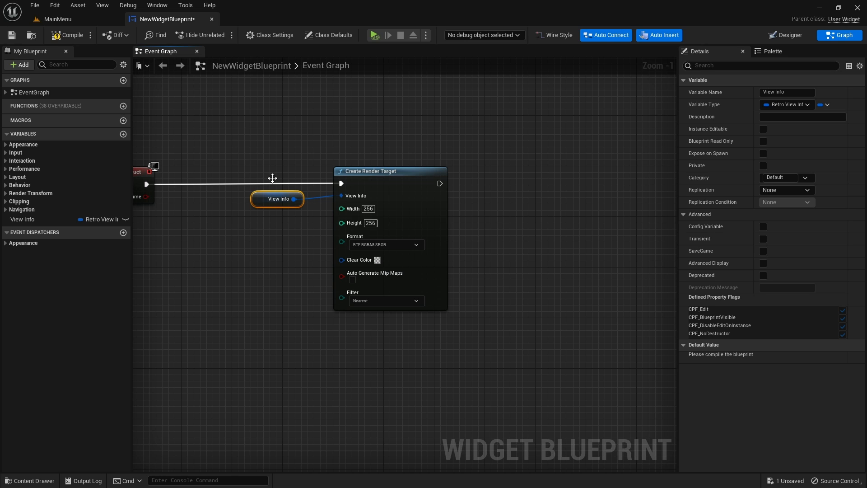
click(790, 35)
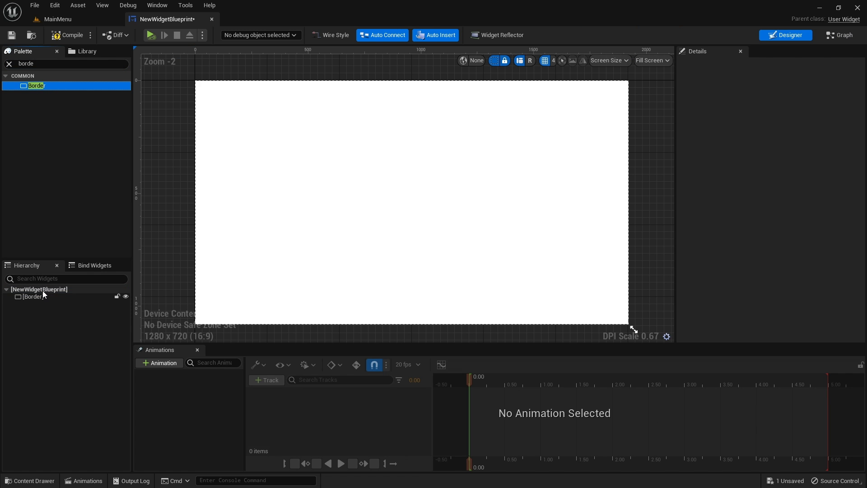
- Assign M_RetroRendering as the Border's brush image and compile the widget
click(33, 296)
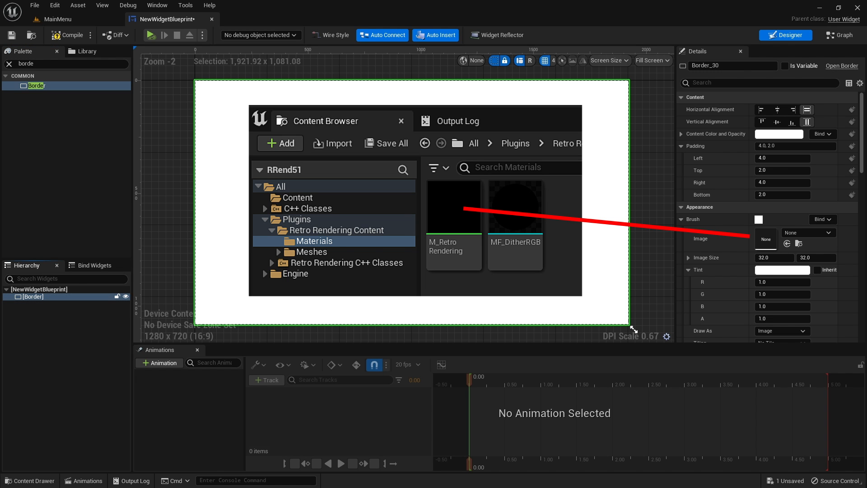
click(790, 243)
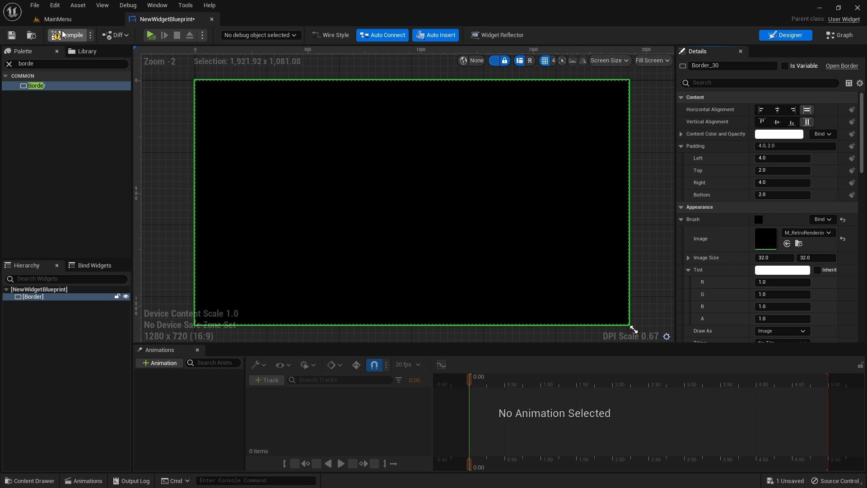
click(785, 65)
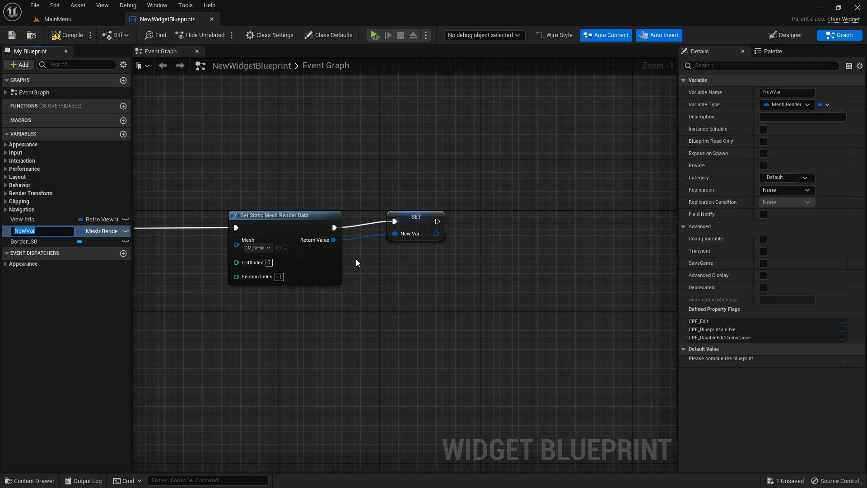
- Rename the promoted render-data variable to Mesh and search for a Render Meshes node
text(Mesh)
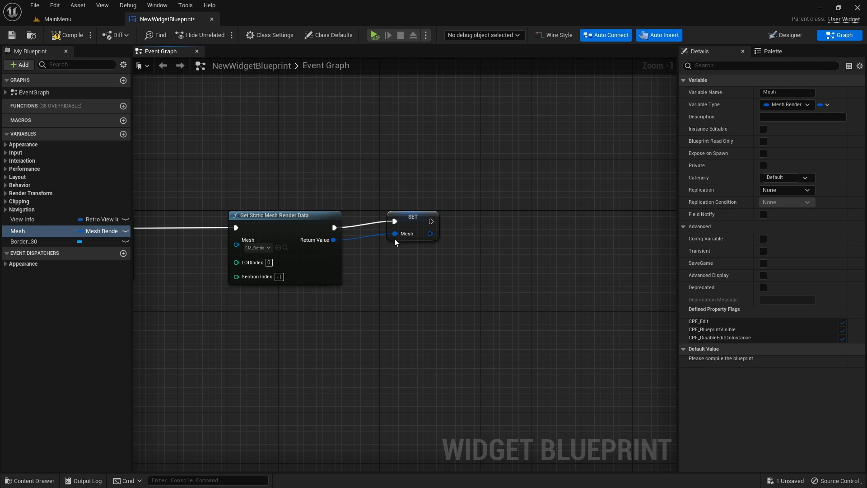
text(render mesh)
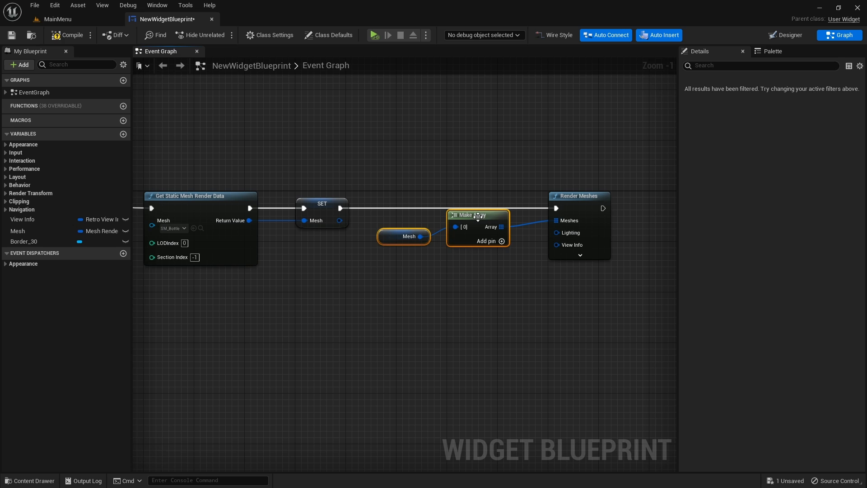
- Select the View Info variable and make it instance-editable via its eye icon
click(24, 241)
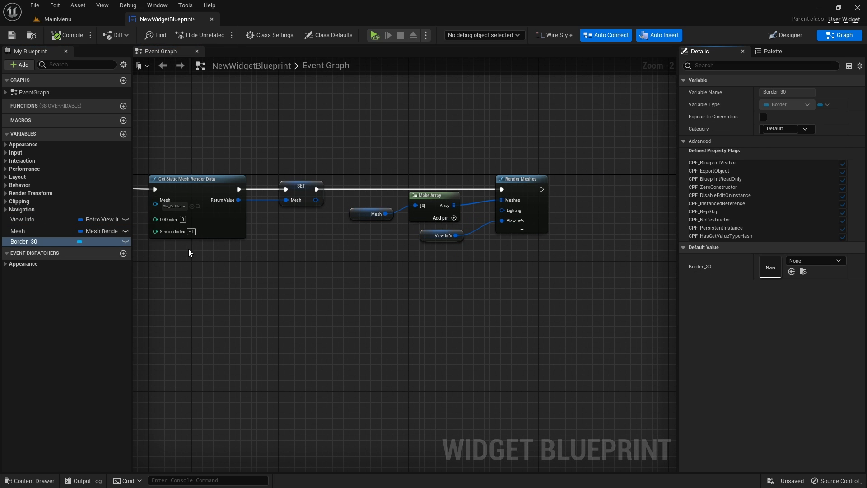
click(21, 218)
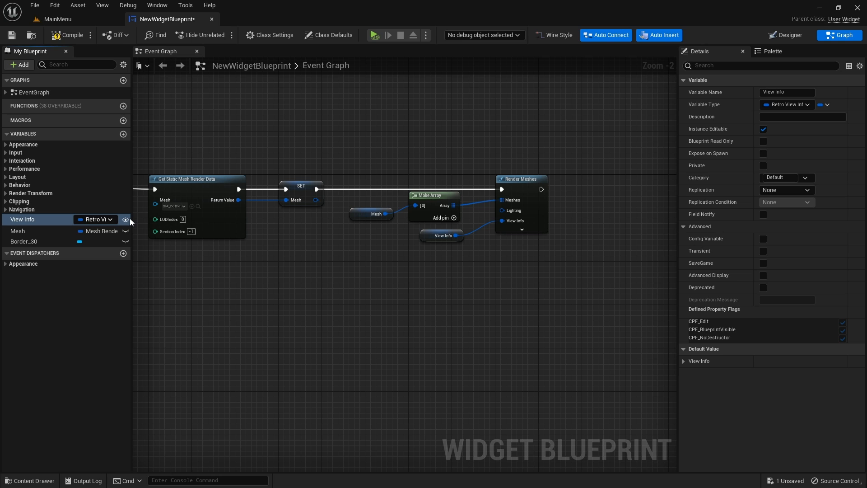
click(785, 35)
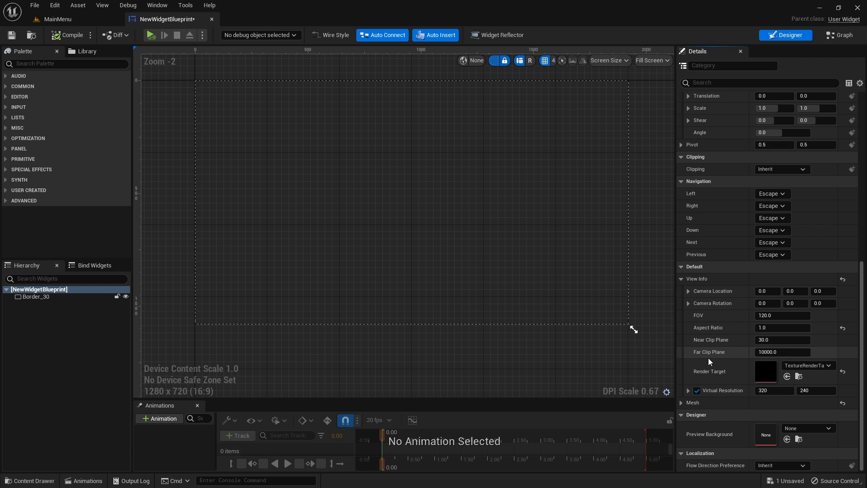
- Assign the render target in View Info defaults and move Camera Location X back from the bottle
click(767, 291)
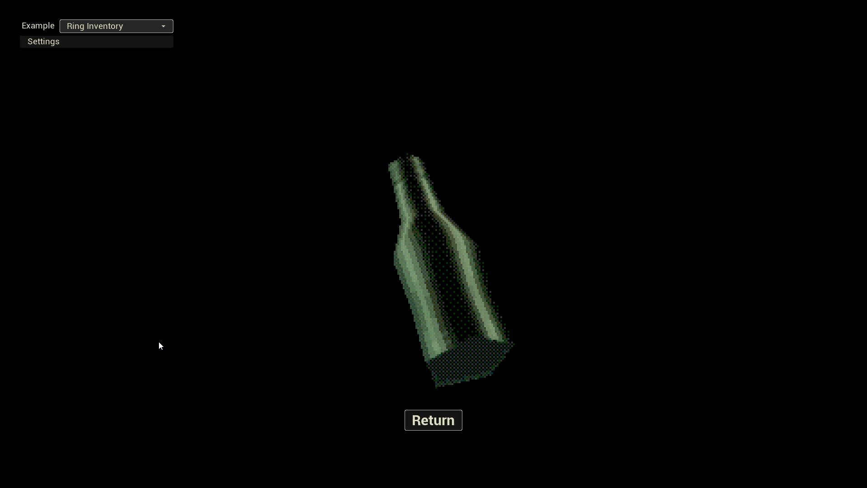
click(433, 420)
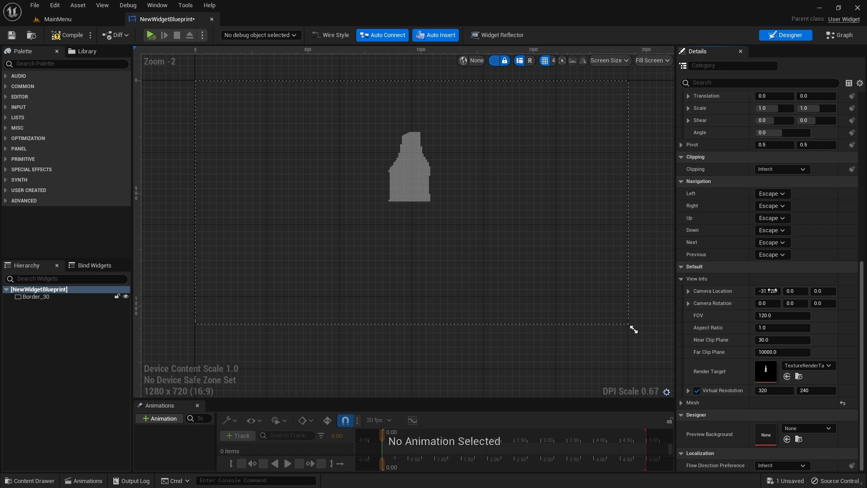
click(838, 36)
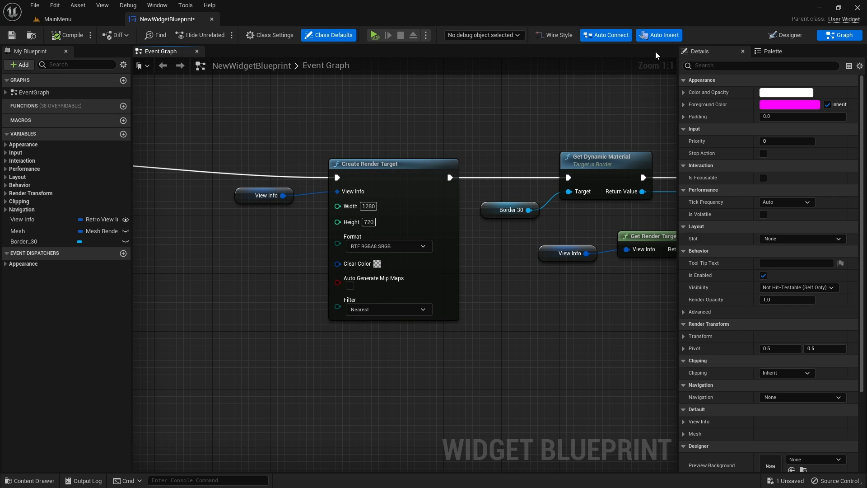
- Wire Set Vertex Color and Set Section Texture into the chain and preview the green textured bottle
click(788, 35)
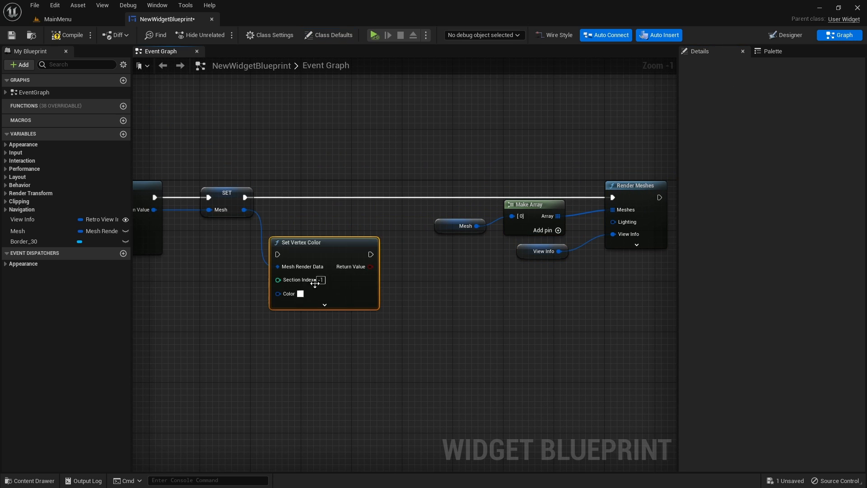
drag(324, 242, 355, 185)
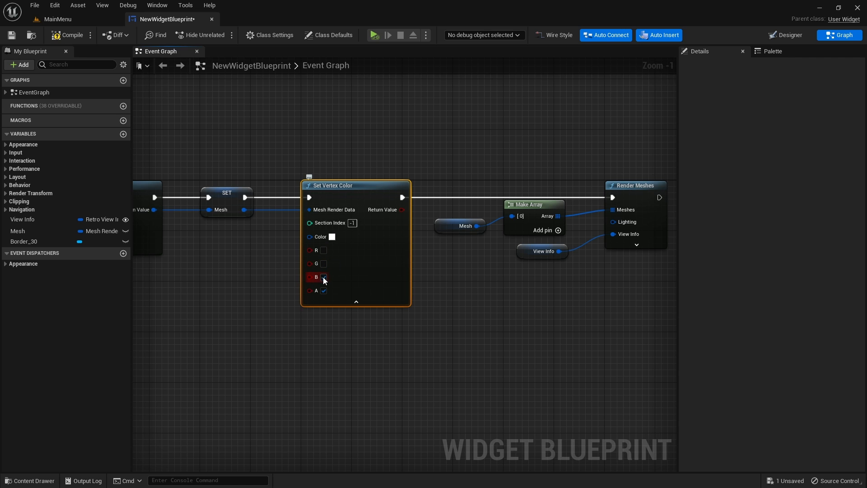
click(785, 36)
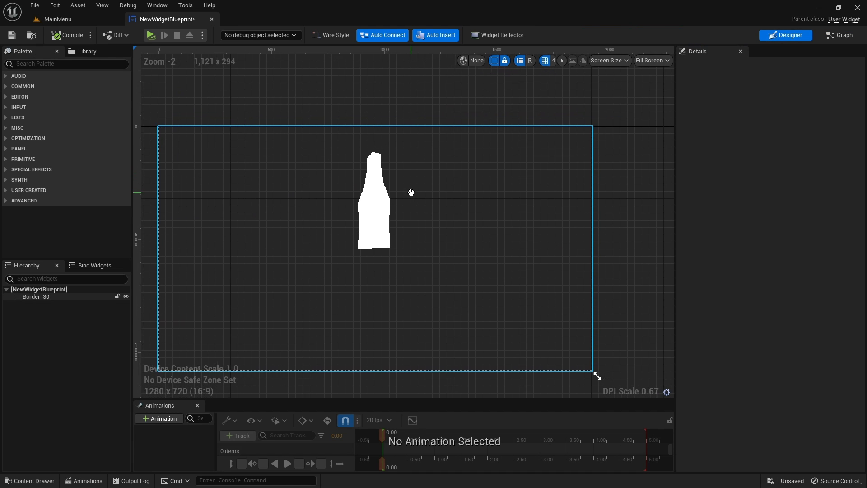
click(838, 36)
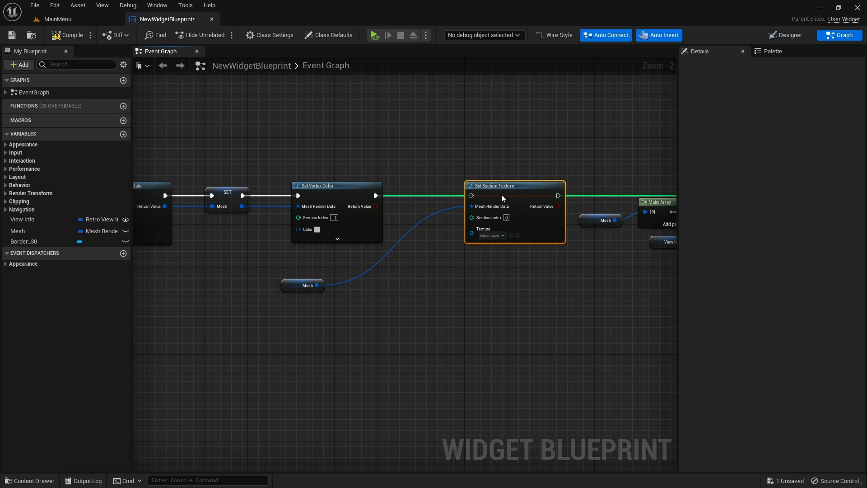
click(785, 35)
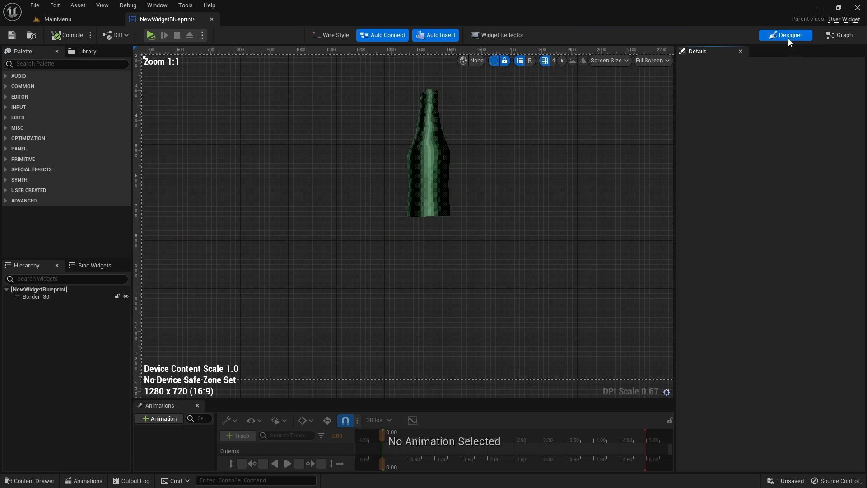